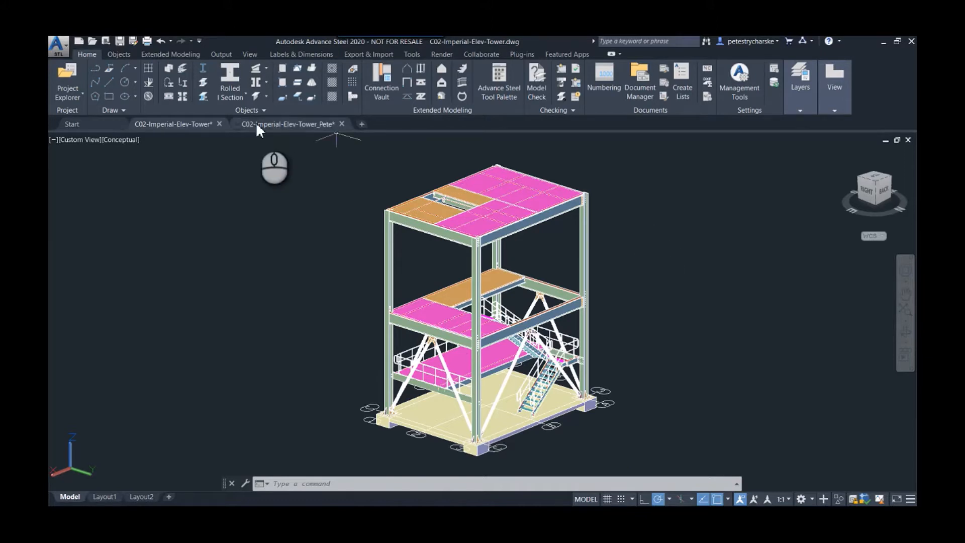
- Switch to the C02-Imperial-Elev-Tower_Pete drawing and view the whole steel tower
click(287, 124)
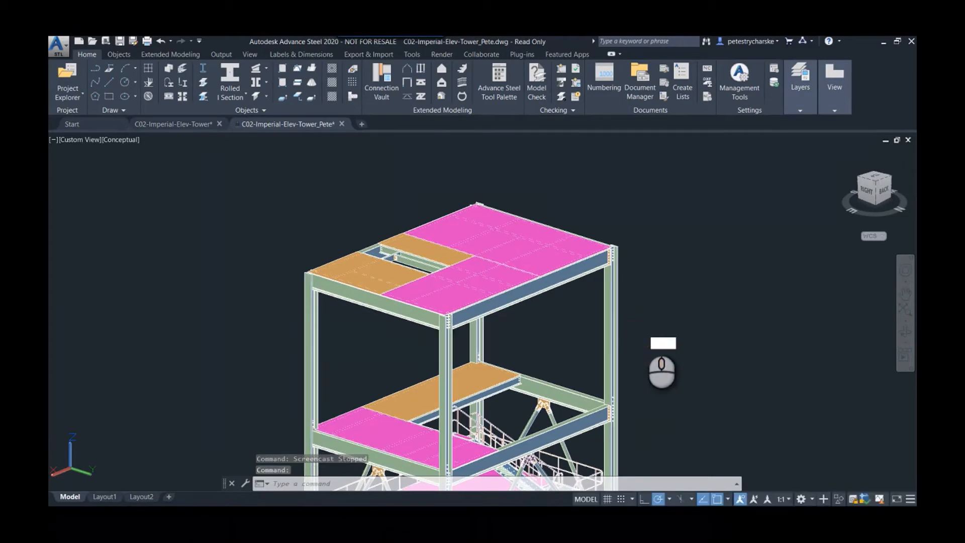
mouse_move(623, 343)
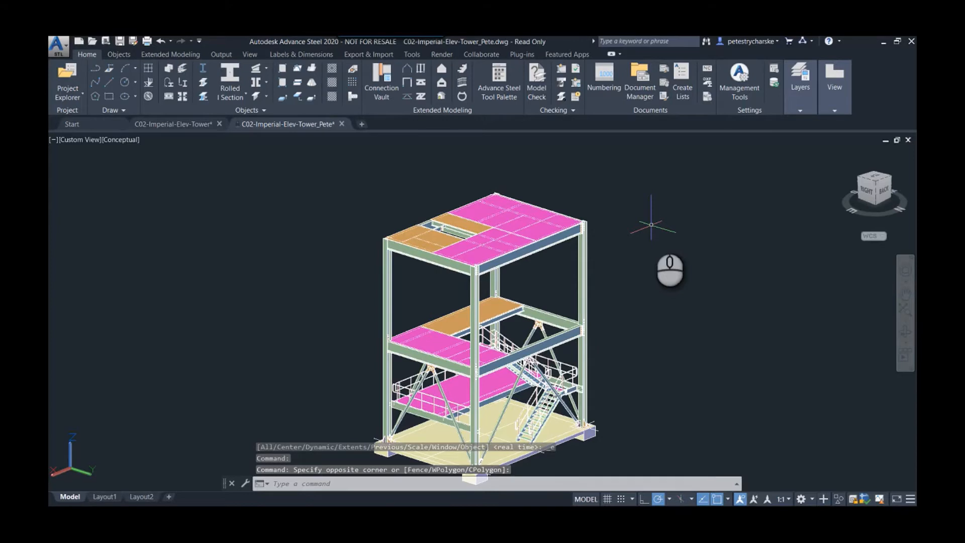
text(AS)
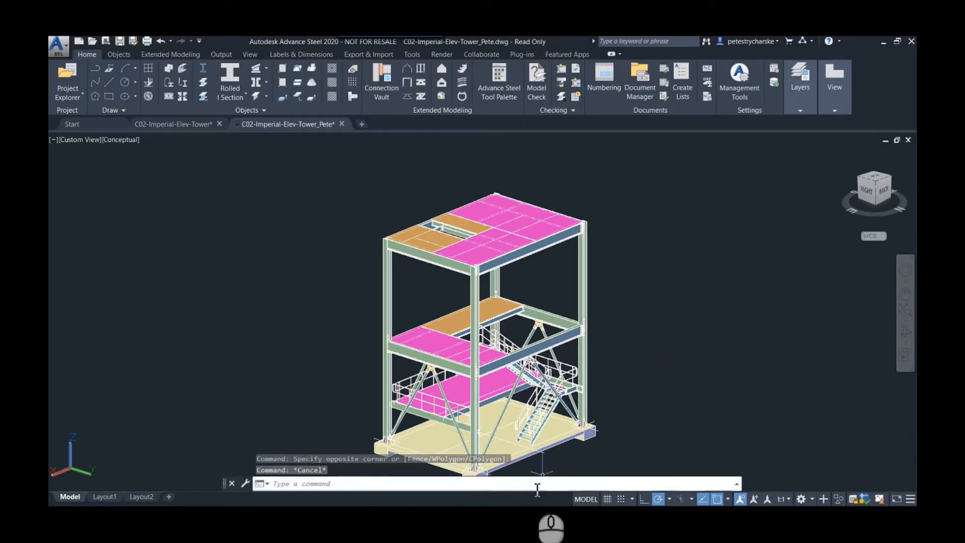
mouse_move(517, 400)
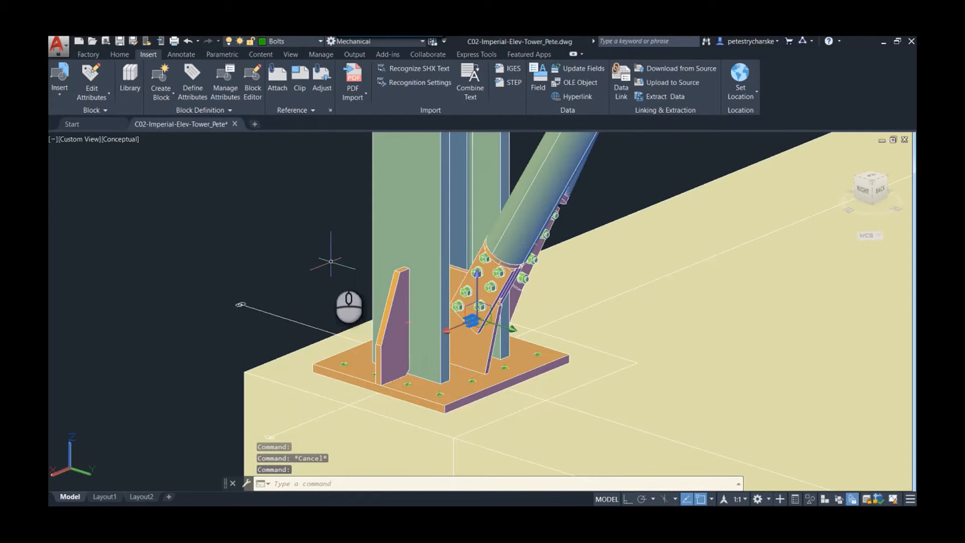
- Erase all bolts via Select Similar, then erase one top-level plate to expose the beams
right_click(400, 301)
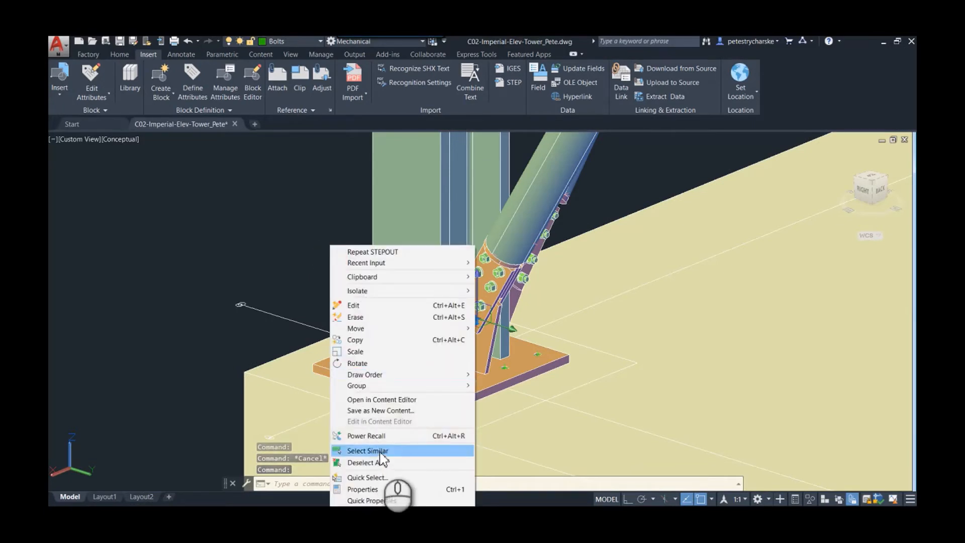
click(368, 450)
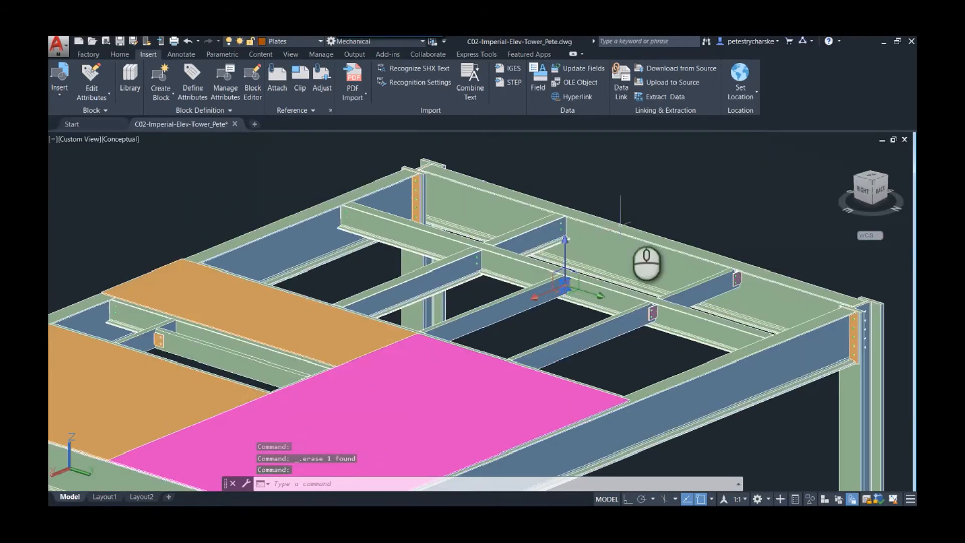
right_click(646, 261)
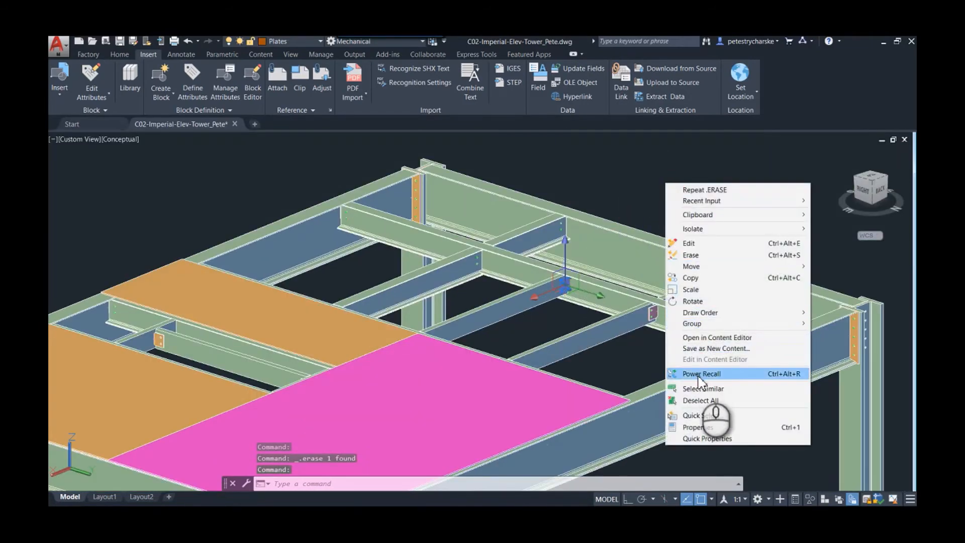
click(702, 388)
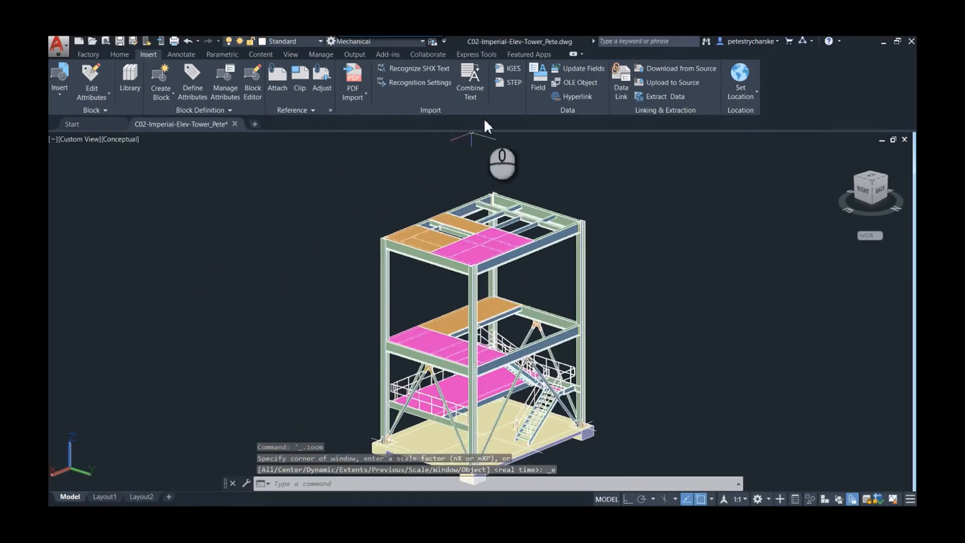
mouse_move(378, 221)
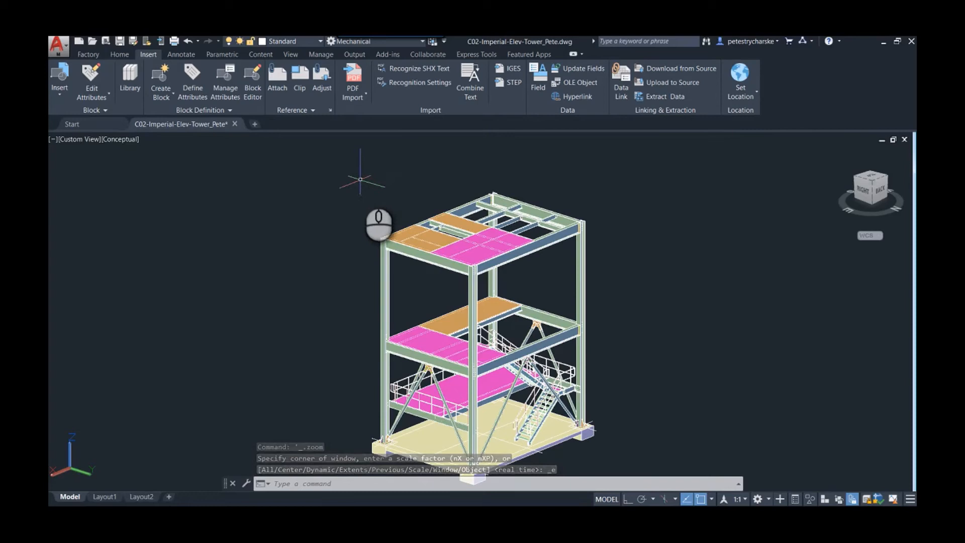
- Export the tower with STEPOUT as C02-Imperial-Elev-Tower_Pete.stp, replacing the existing file
text(st)
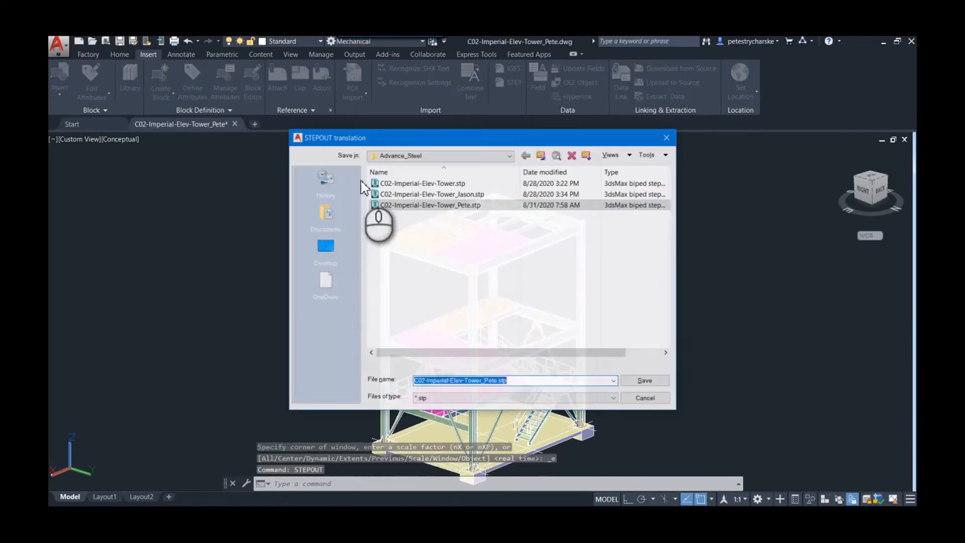
click(644, 380)
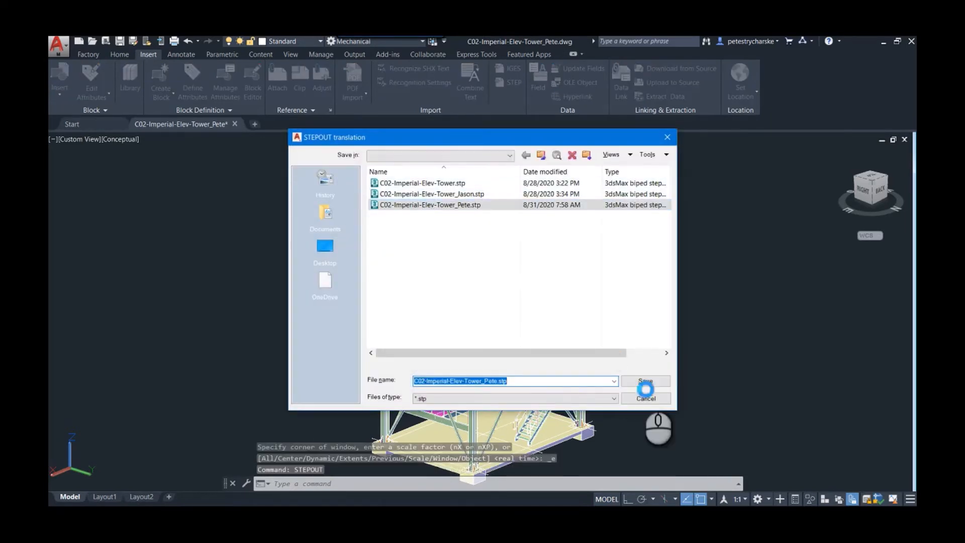
click(645, 380)
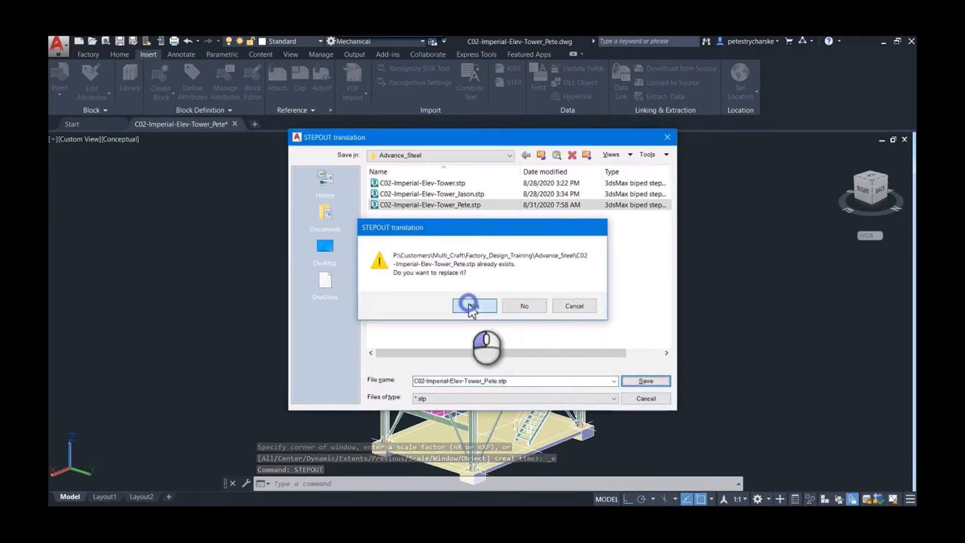
click(473, 305)
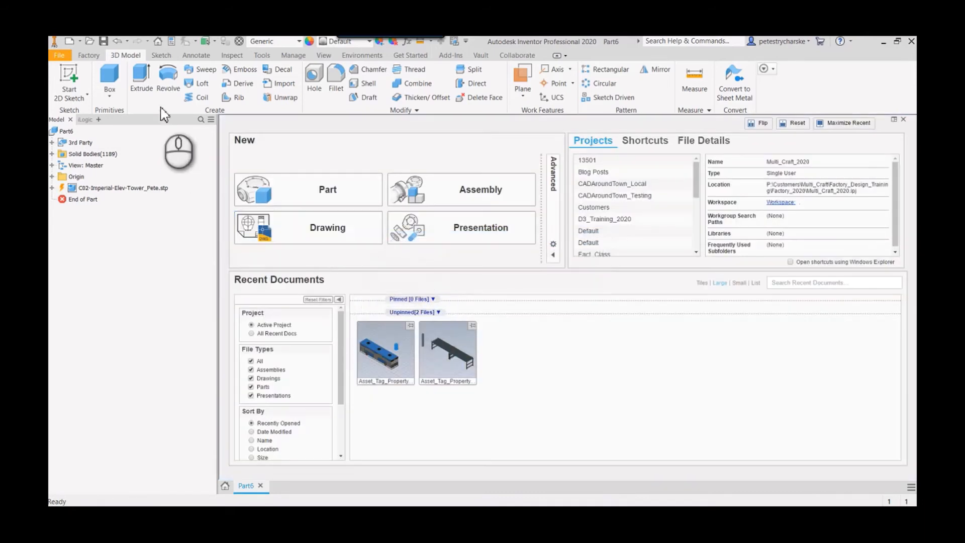
- Import C02-Imperial-Elev-Tower_Pete.stp into a new Inventor part as a reference model
click(88, 54)
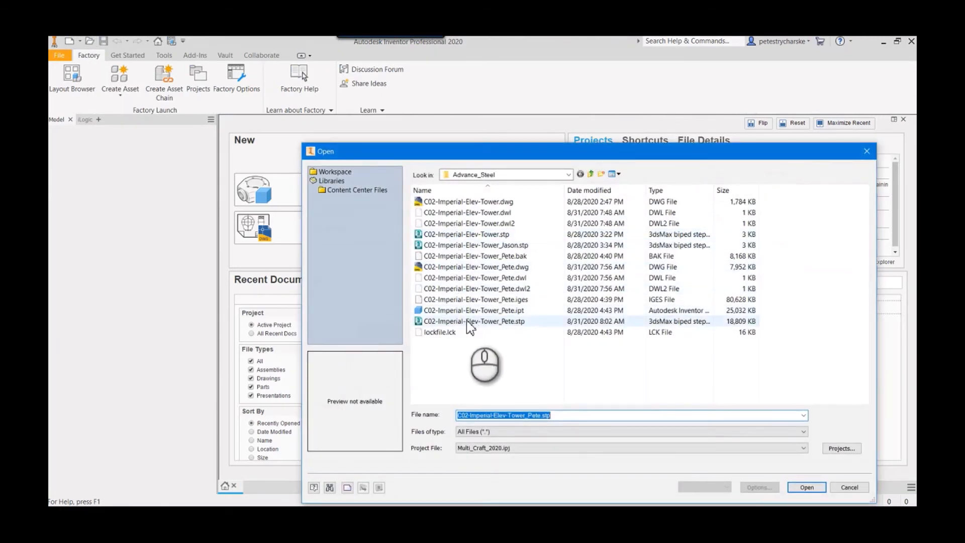
click(473, 320)
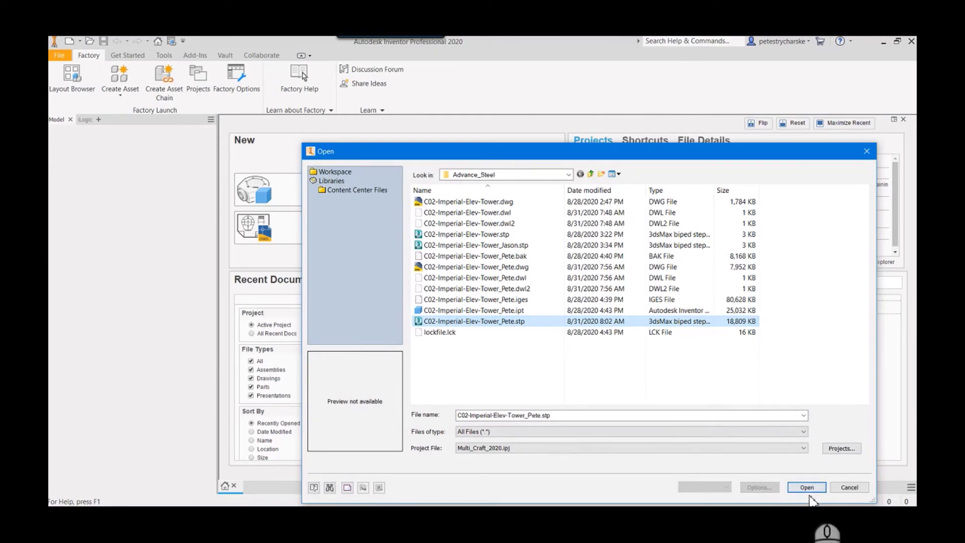
click(849, 486)
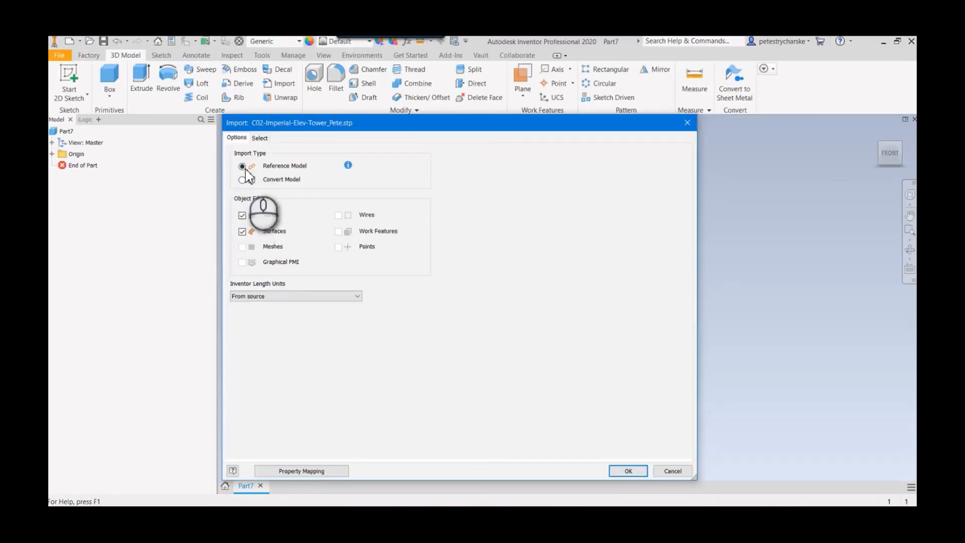
click(627, 470)
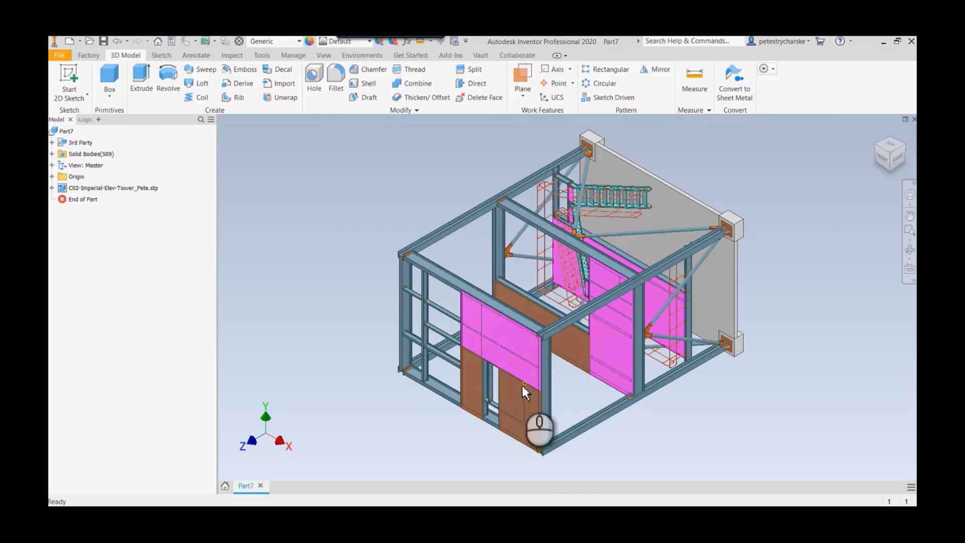
- Orbit the imported tower upright and zoom out to see all three levels
drag(538, 428, 591, 385)
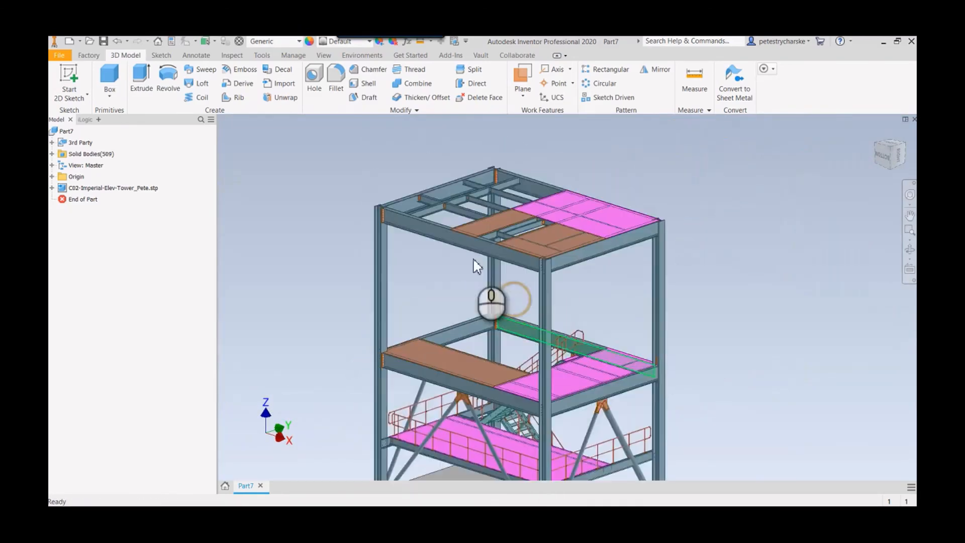
scroll(down, 3)
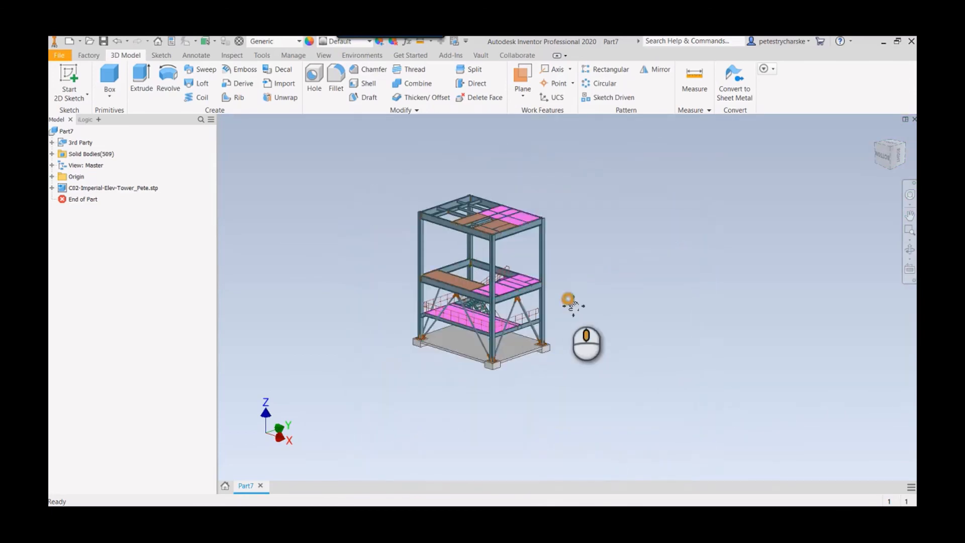